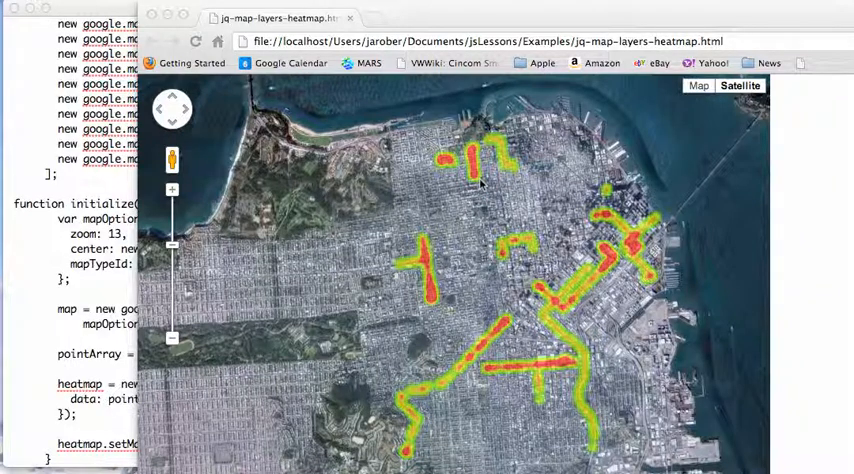
mouse_move(462, 310)
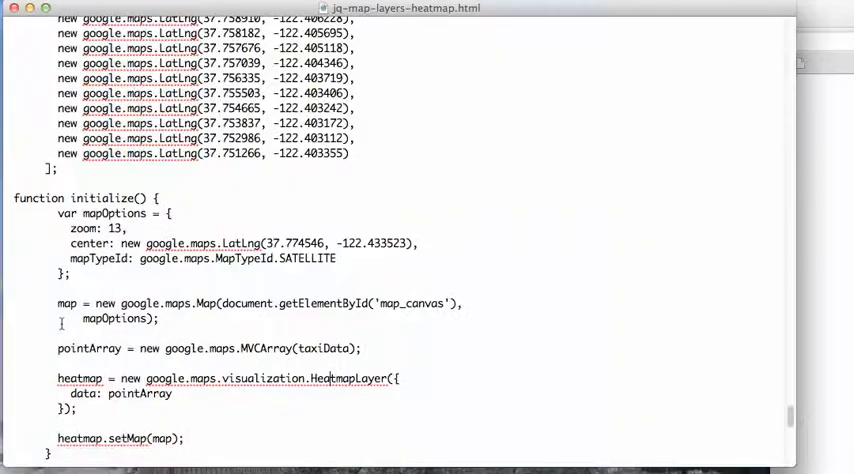
Step: Scroll past initialize() to toggleHeatmap(), changeGradient() with its rgba list, changeRadius() and changeOpacity()
scroll("down", 3)
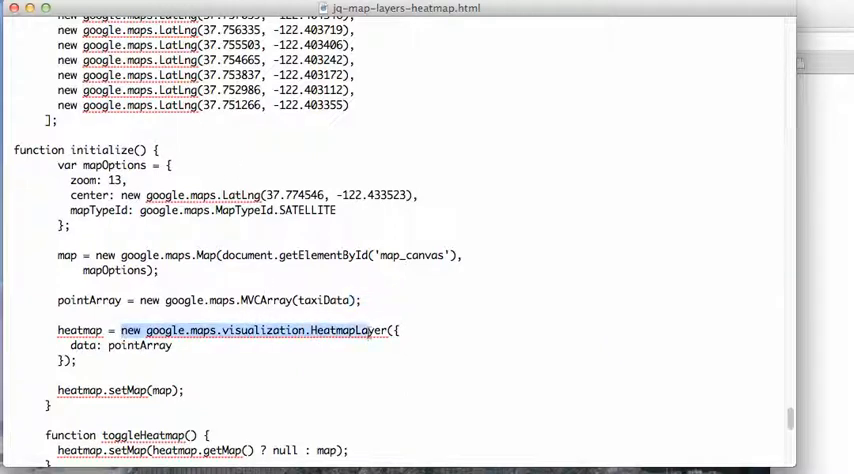
left_click(330, 330)
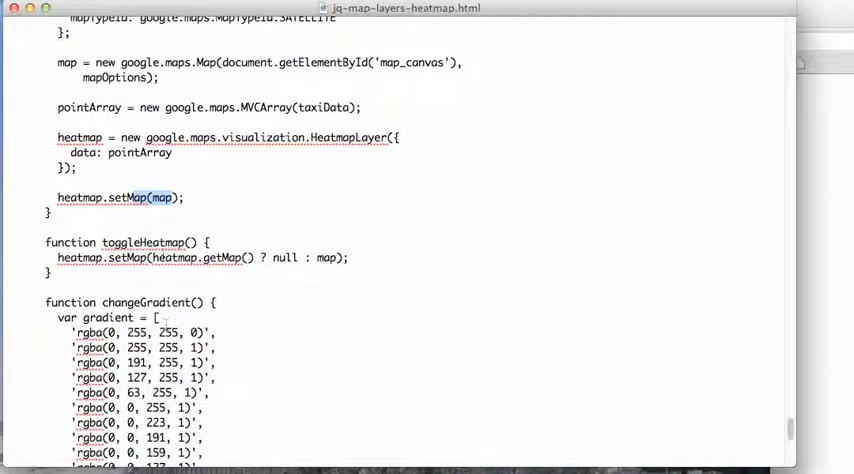
scroll("down", 3)
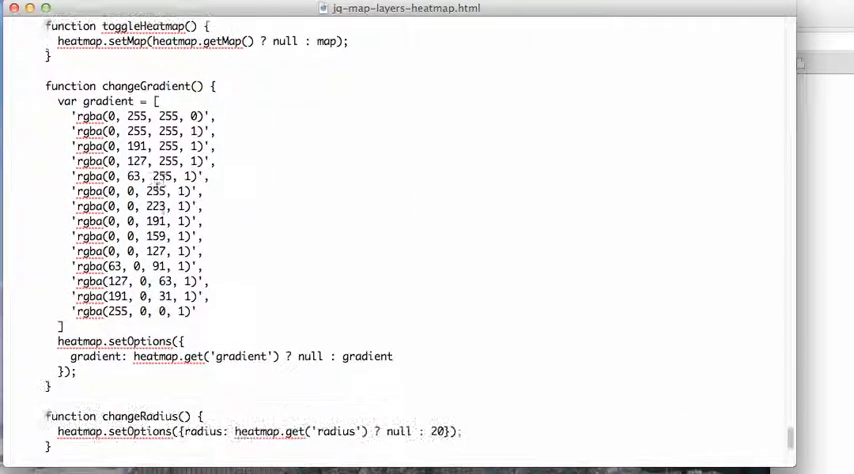
scroll("down", 3)
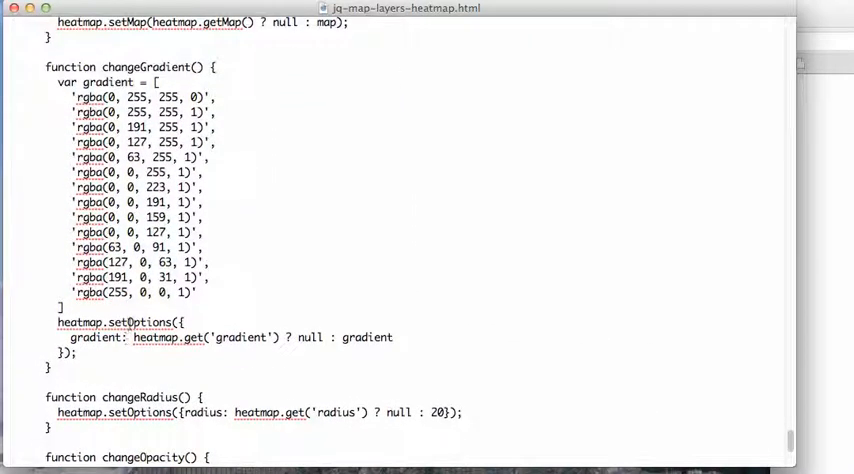